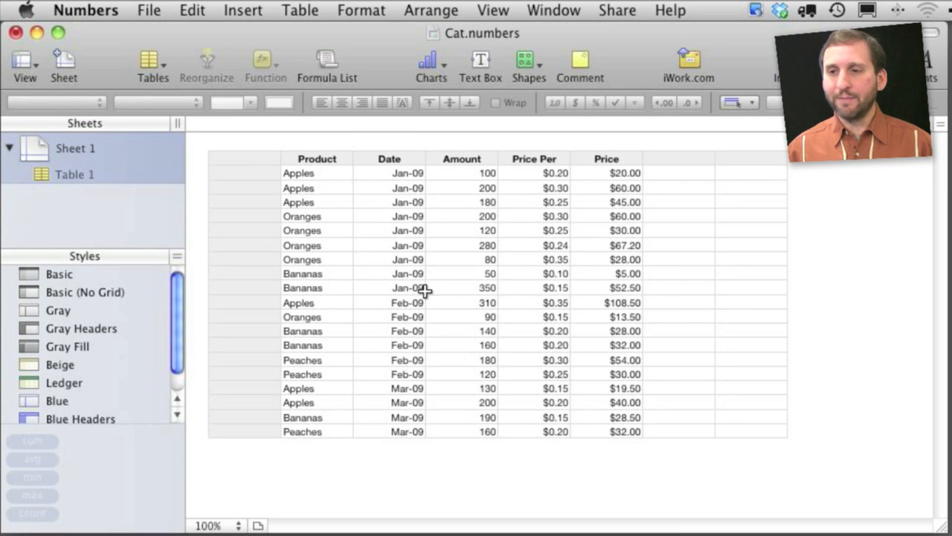
pyautogui.moveTo(630, 175)
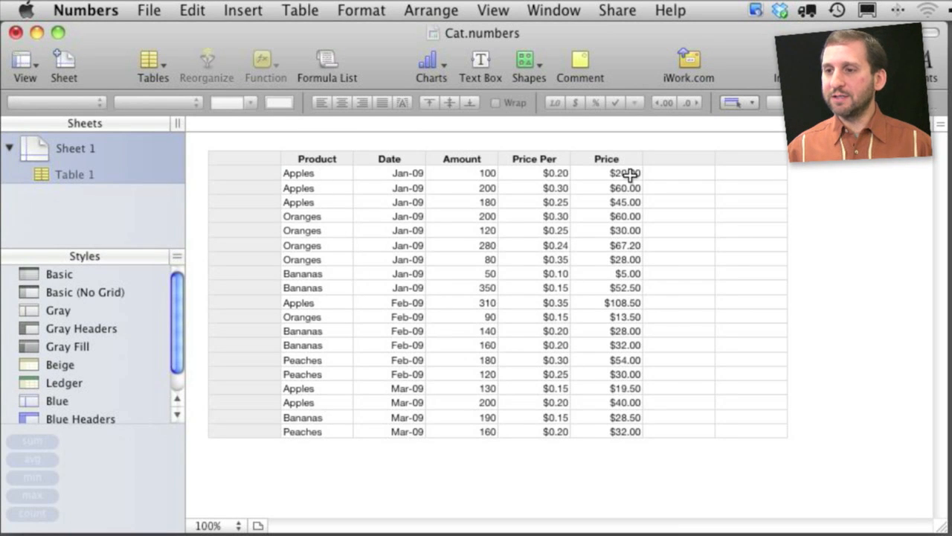
pyautogui.moveTo(368, 206)
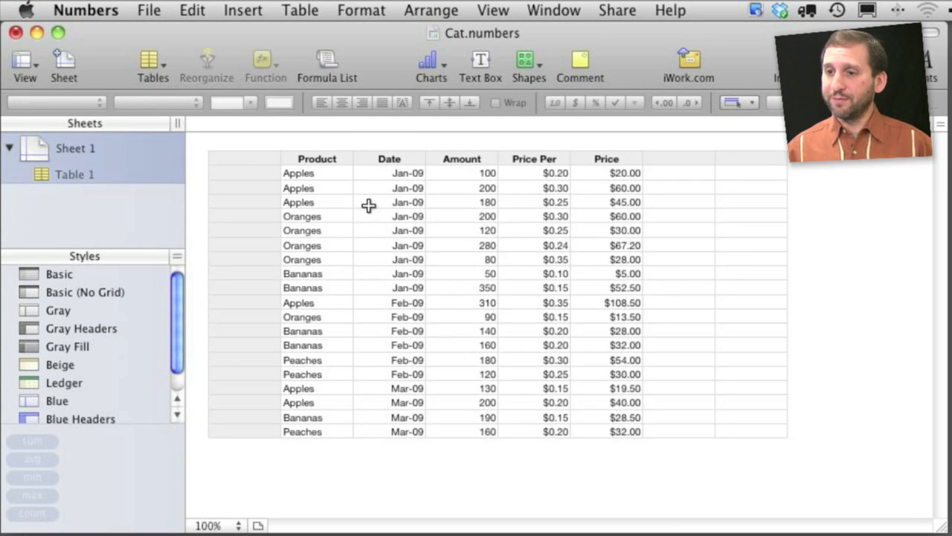
pyautogui.moveTo(487, 303)
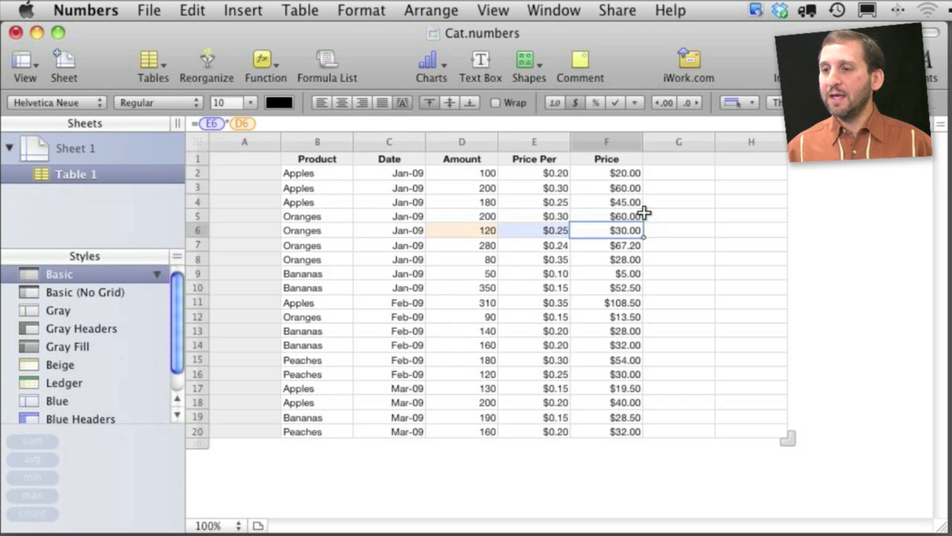
# Inspect a Price formula, then apply the Gray Headers table style after previewing Basic (No Grid).
pyautogui.click(606, 188)
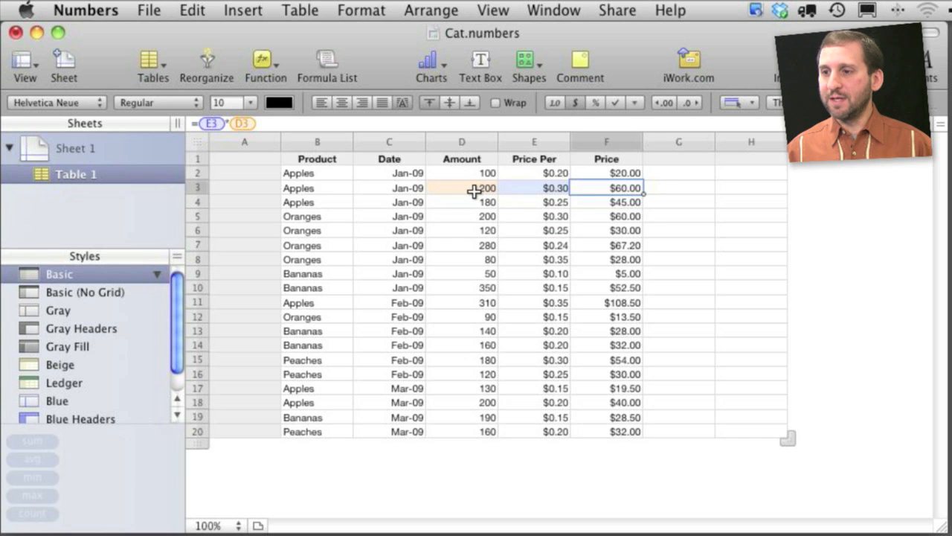
pyautogui.moveTo(249, 165)
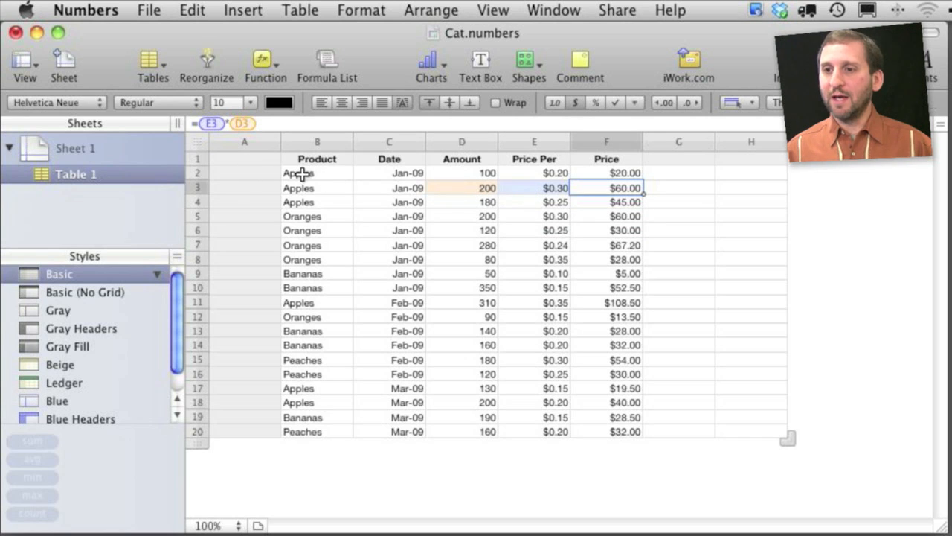
pyautogui.moveTo(242, 158)
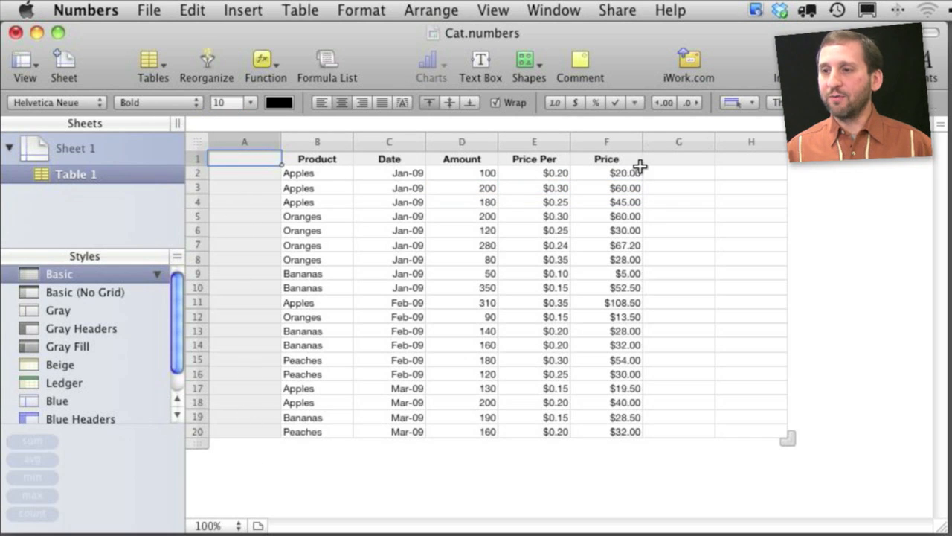
pyautogui.moveTo(354, 158)
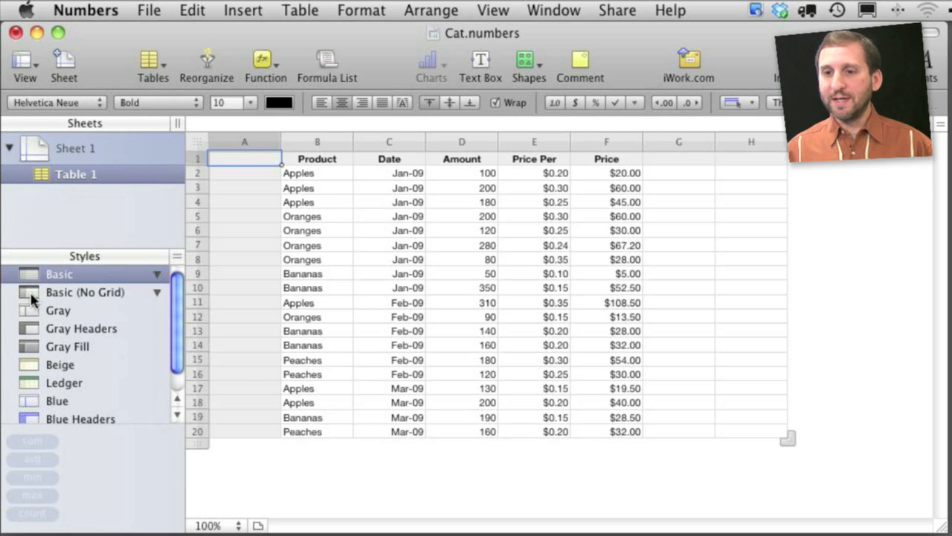
pyautogui.click(85, 292)
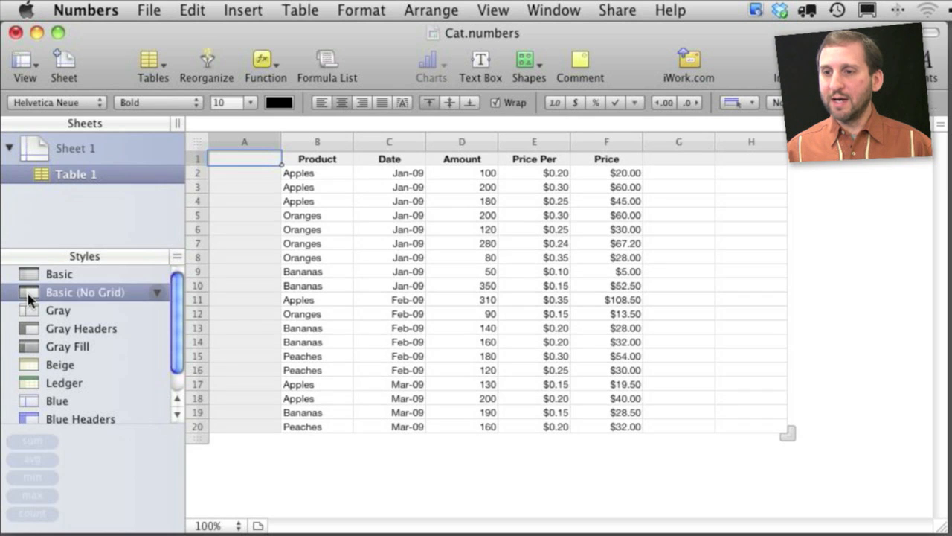
pyautogui.click(81, 329)
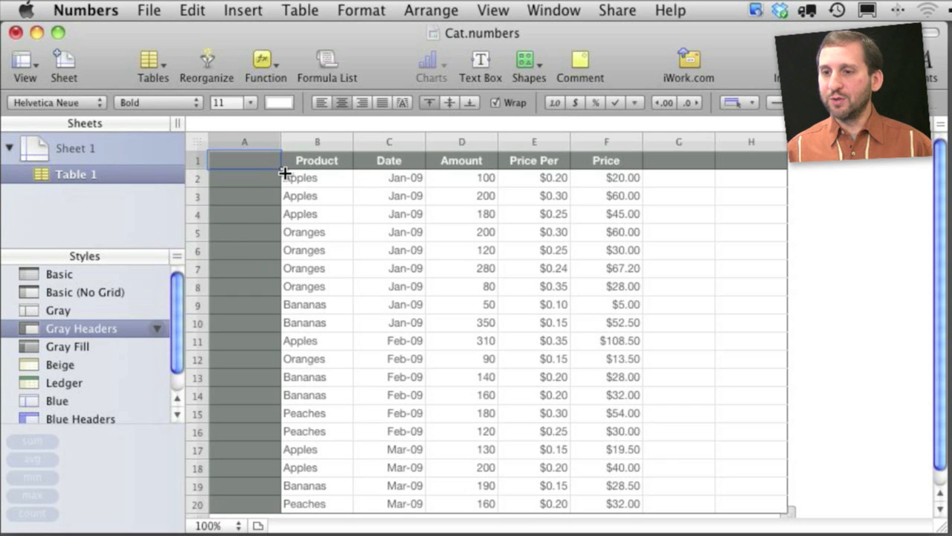
pyautogui.moveTo(307, 177)
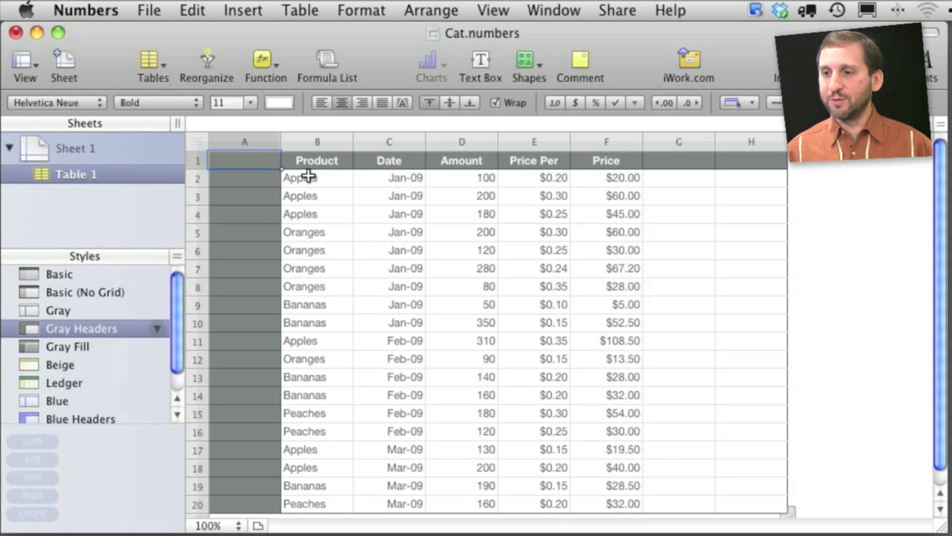
pyautogui.moveTo(597, 440)
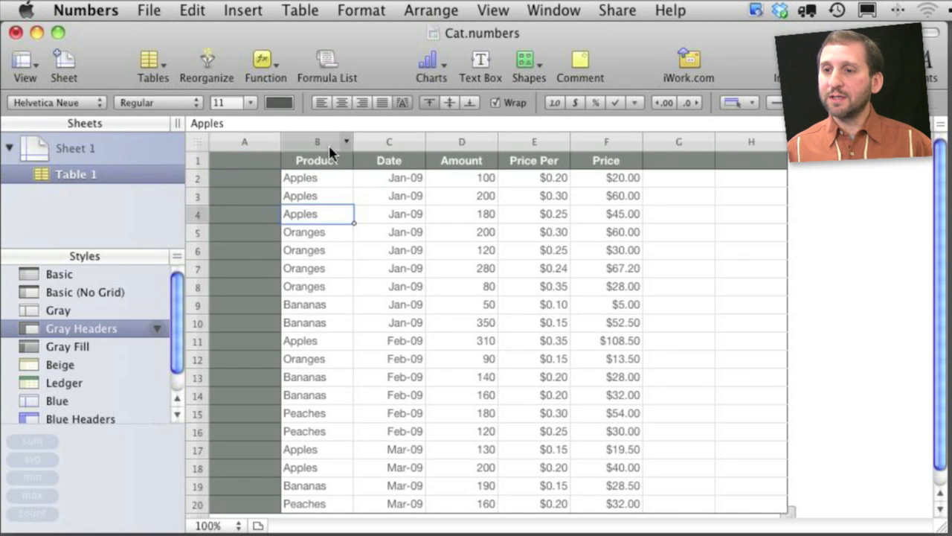
# Select the Product column and show its sorting and categorizing options.
pyautogui.click(317, 142)
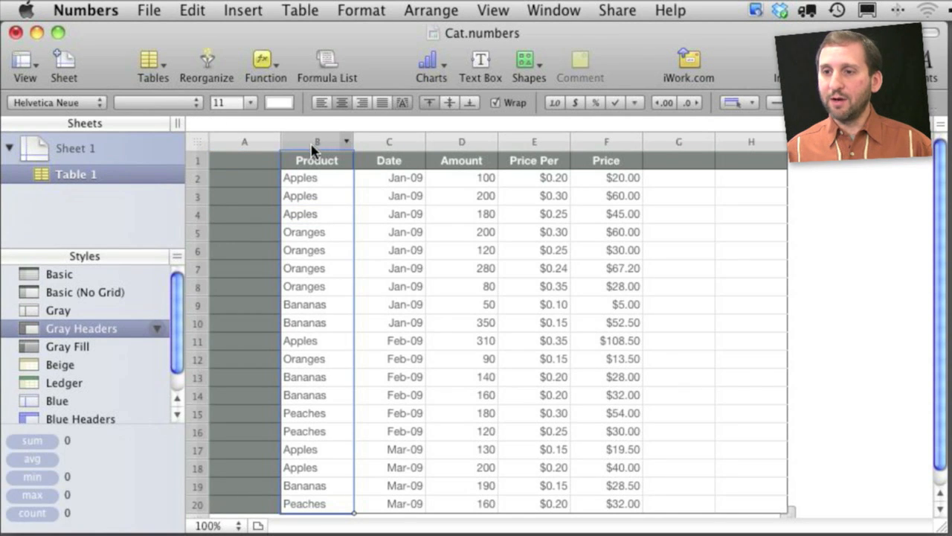
pyautogui.click(346, 142)
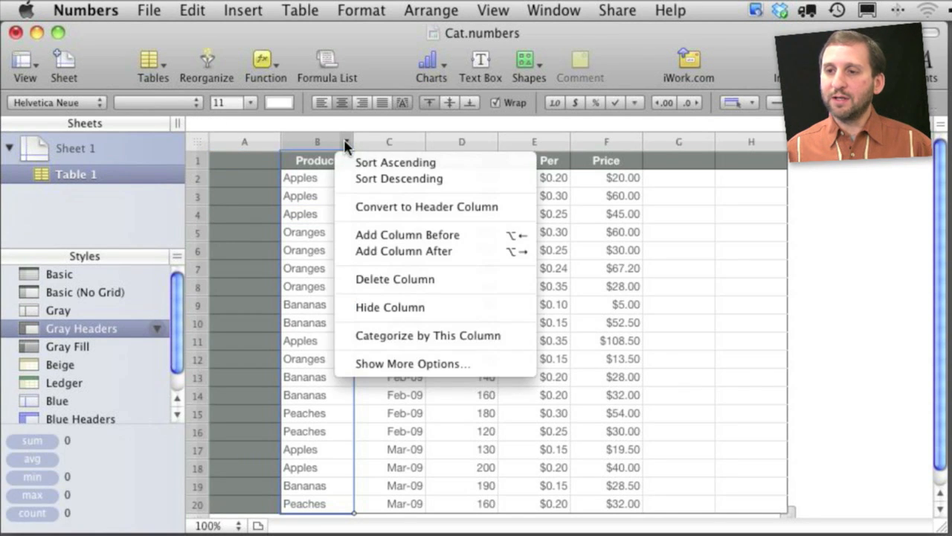
pyautogui.moveTo(395, 162)
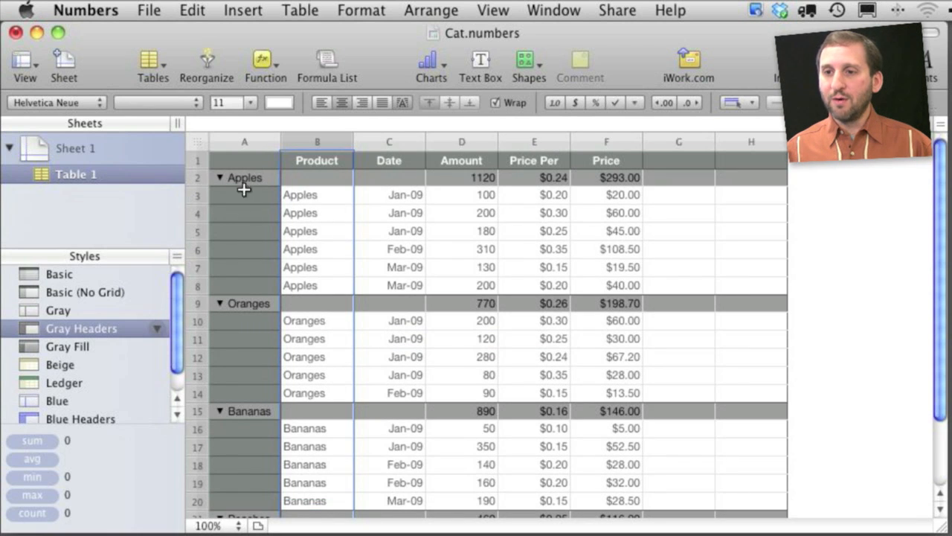
pyautogui.moveTo(254, 302)
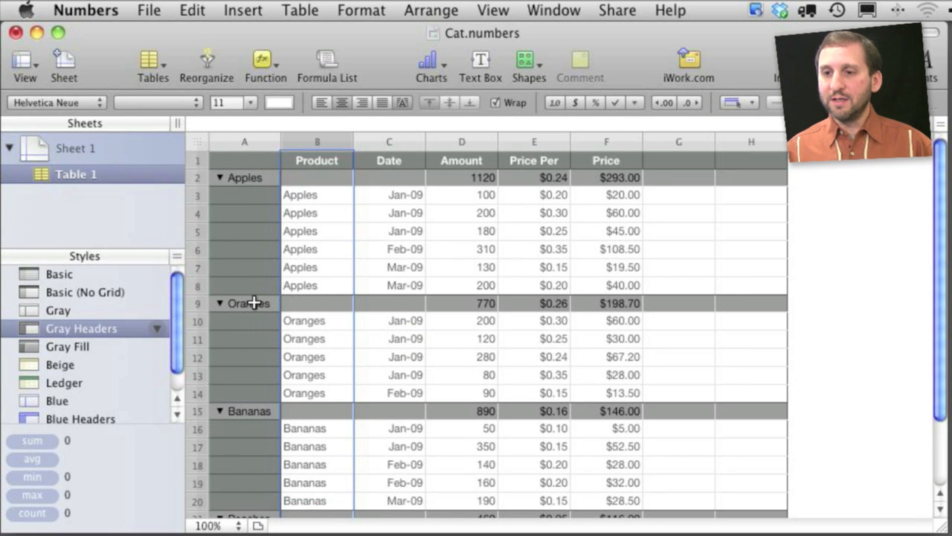
pyautogui.moveTo(319, 368)
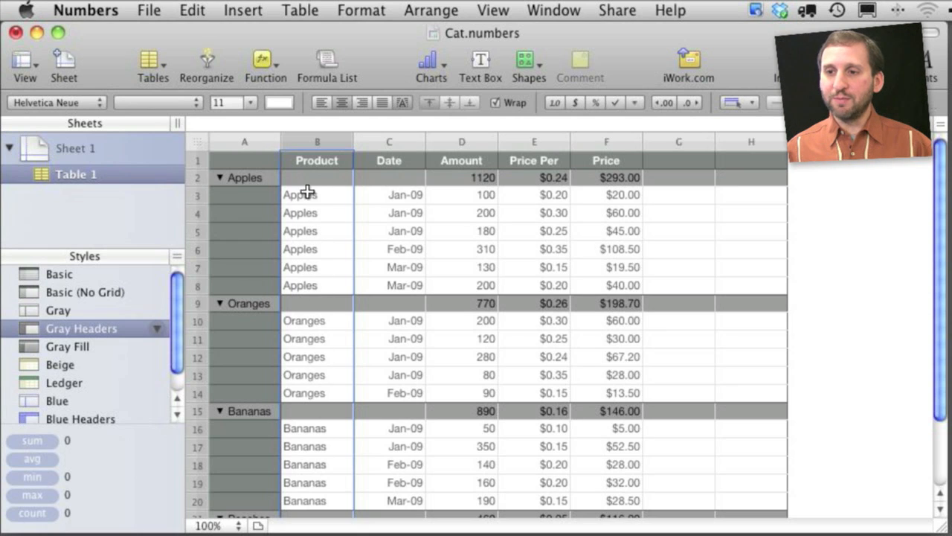
pyautogui.moveTo(301, 493)
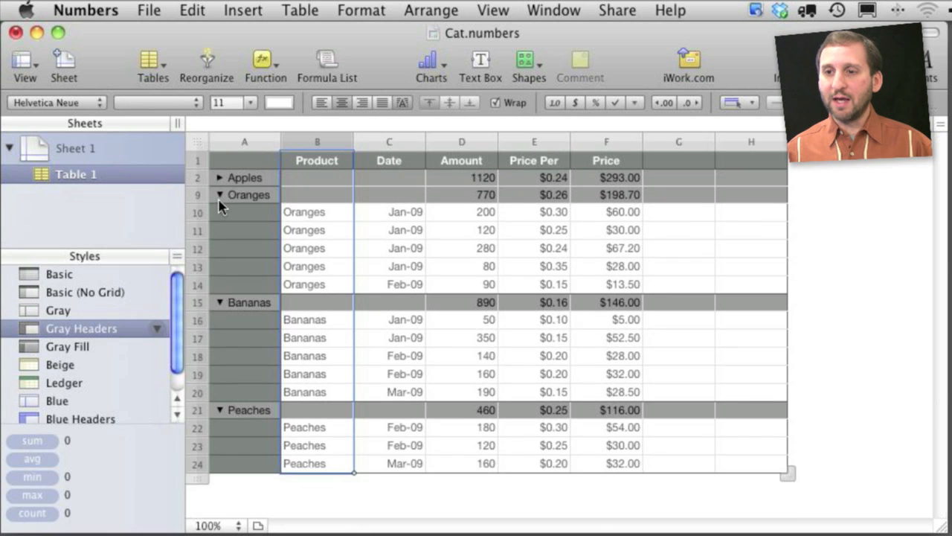
# Collapse the fruit groups, re-expand Apples and Oranges, and select the Apples summary row.
pyautogui.click(220, 194)
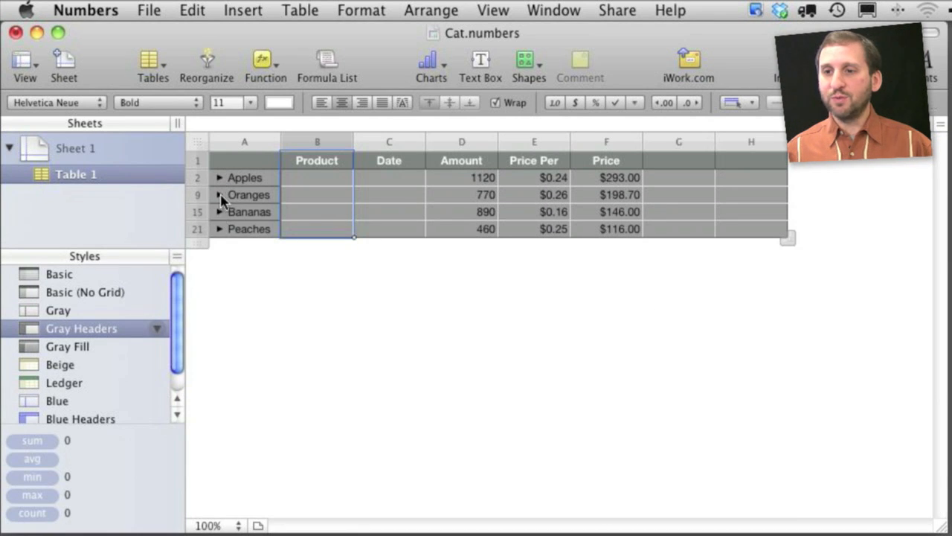
pyautogui.click(219, 177)
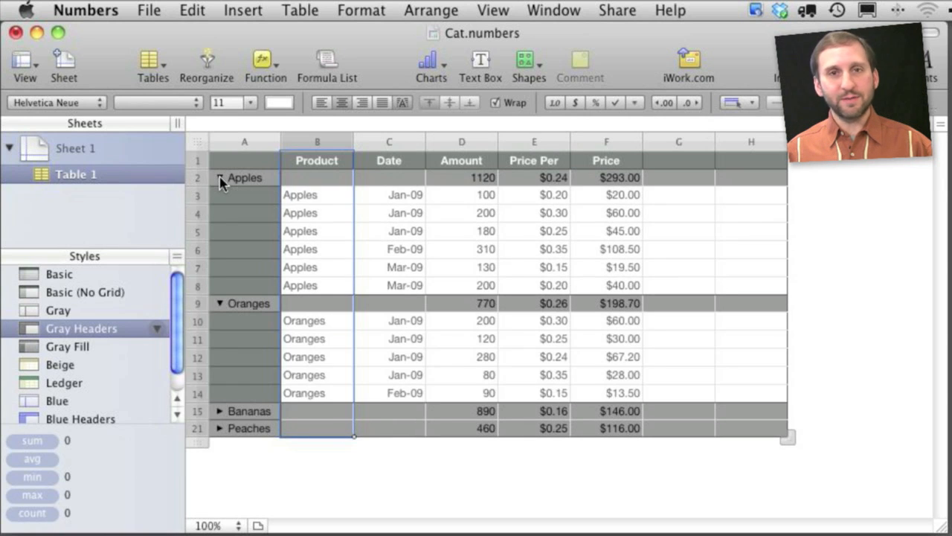
pyautogui.click(244, 177)
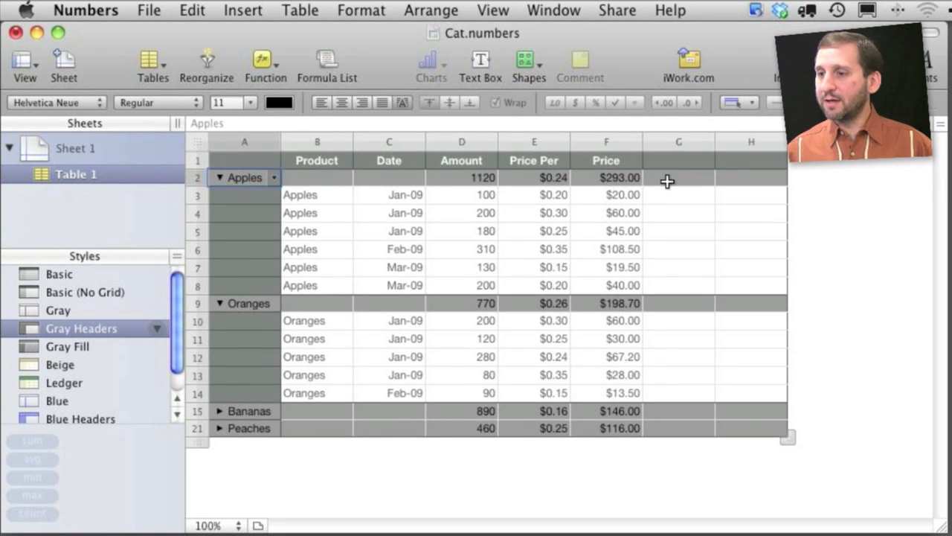
pyautogui.moveTo(328, 179)
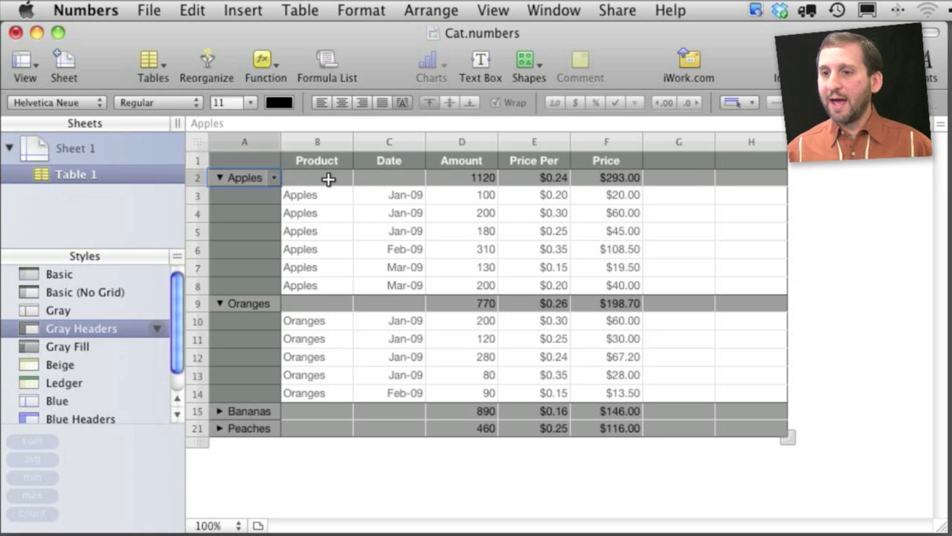
pyautogui.moveTo(743, 274)
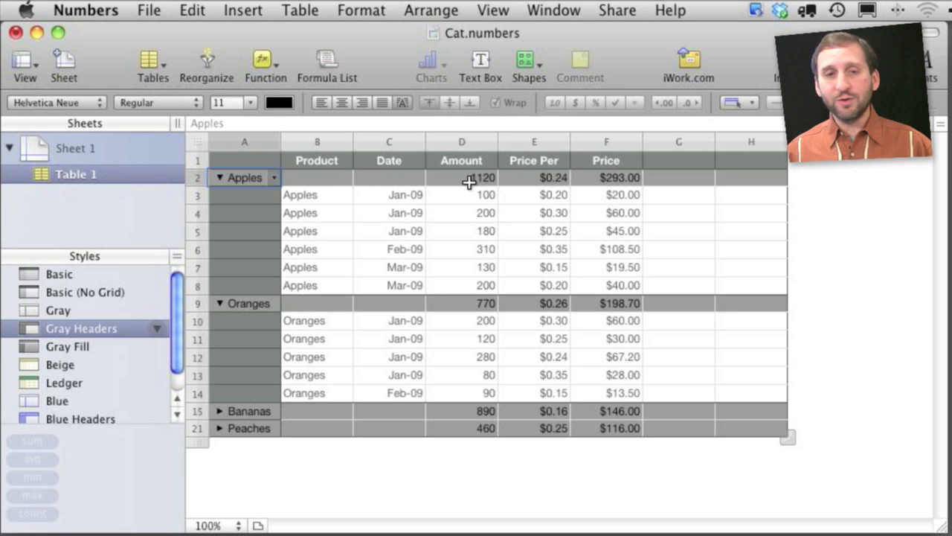
pyautogui.moveTo(483, 183)
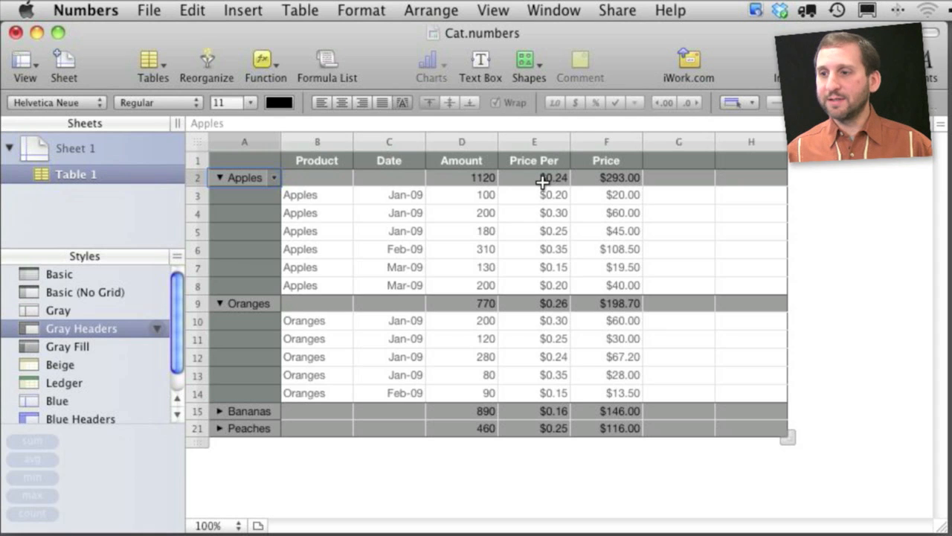
pyautogui.moveTo(636, 181)
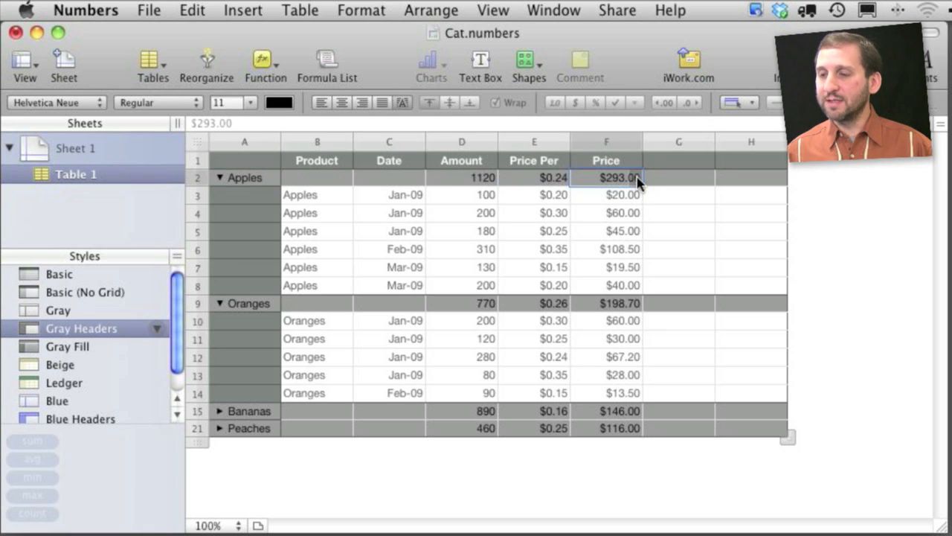
# Switch the Price summary to Average, collapse Apples and Oranges, then expand all groups.
pyautogui.click(618, 177)
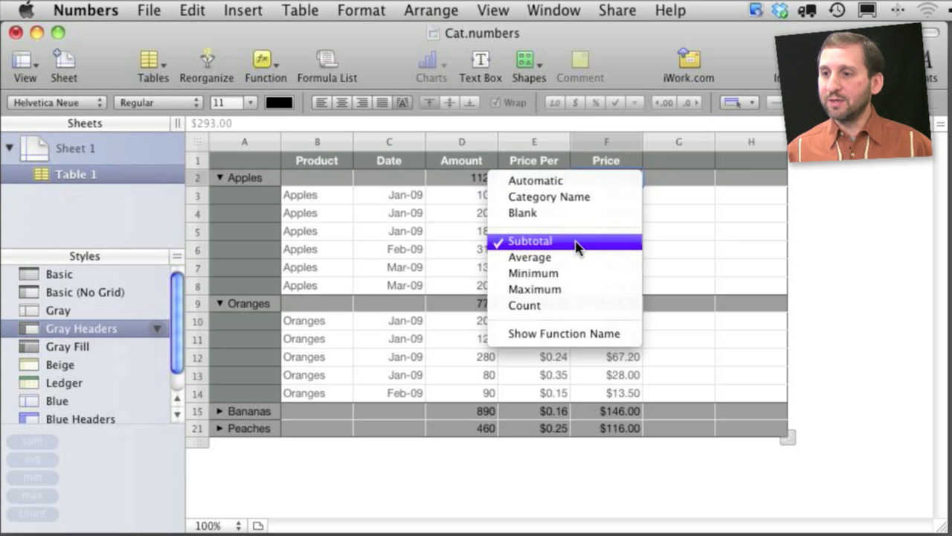
pyautogui.click(530, 240)
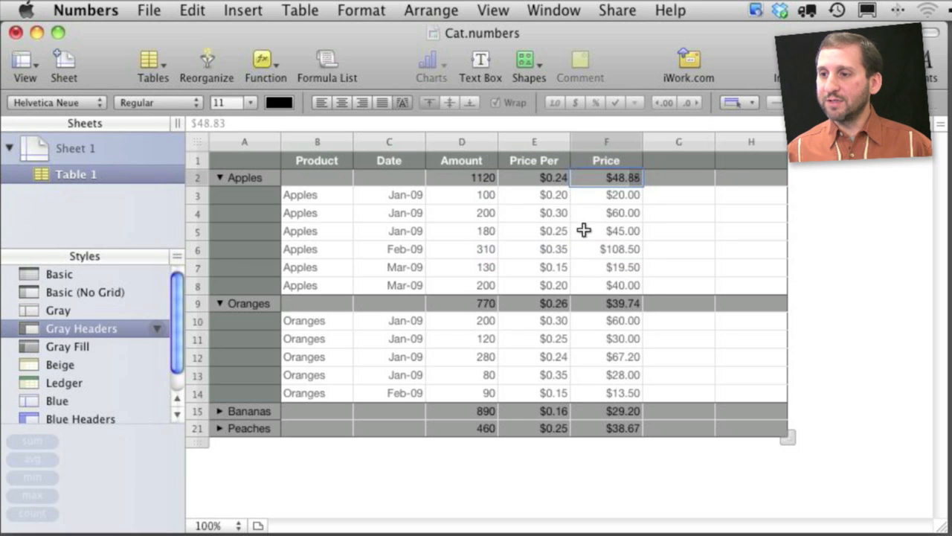
pyautogui.click(220, 177)
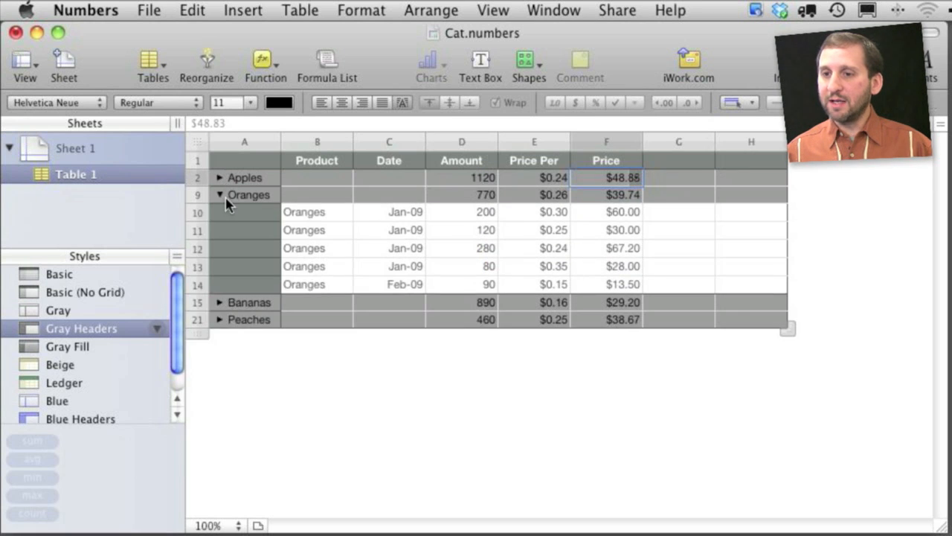
pyautogui.click(219, 194)
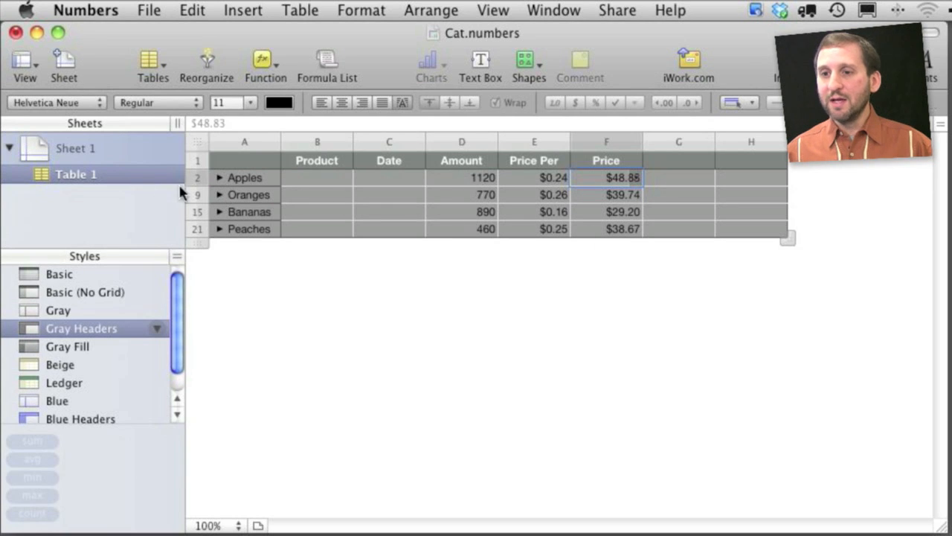
pyautogui.moveTo(231, 182)
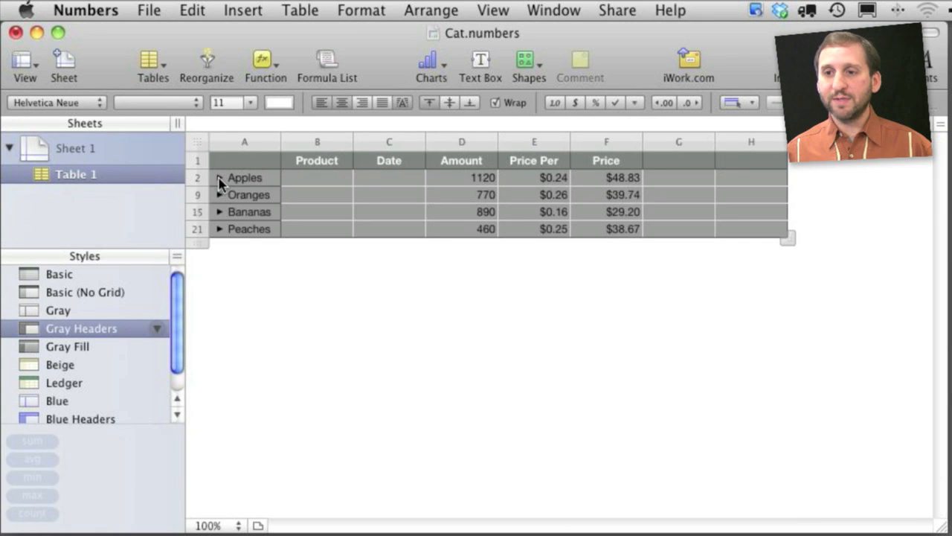
pyautogui.click(220, 177)
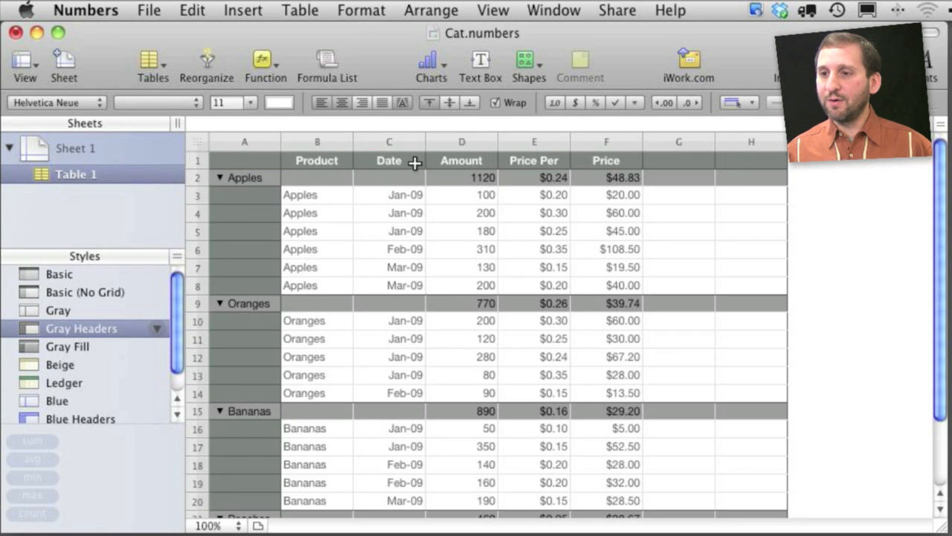
# Categorize by Date into month subgroups, show only month summaries, and average month Price.
pyautogui.click(389, 141)
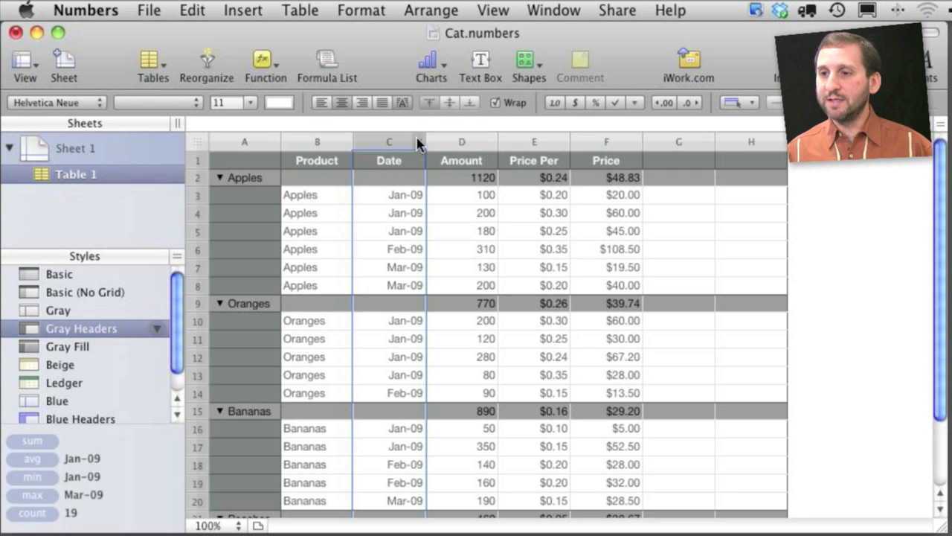
pyautogui.click(419, 142)
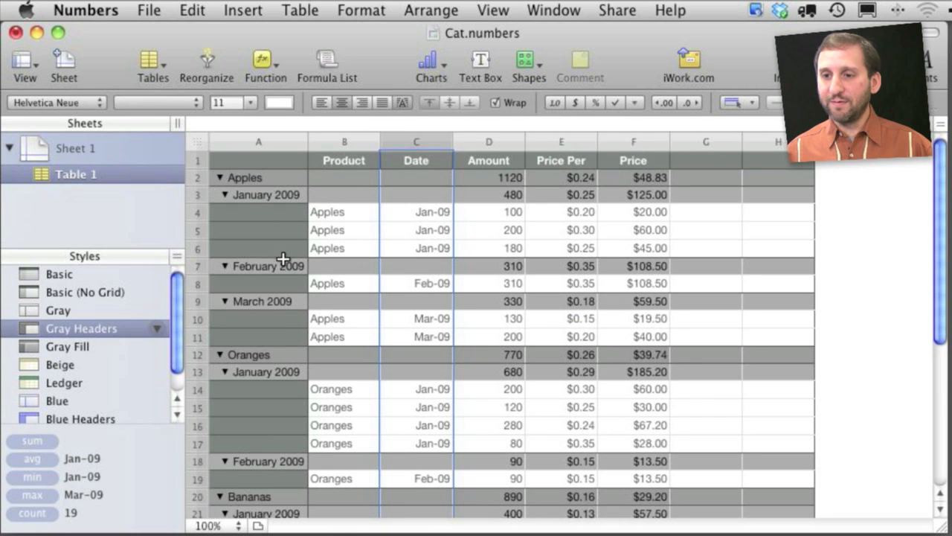
pyautogui.moveTo(256, 425)
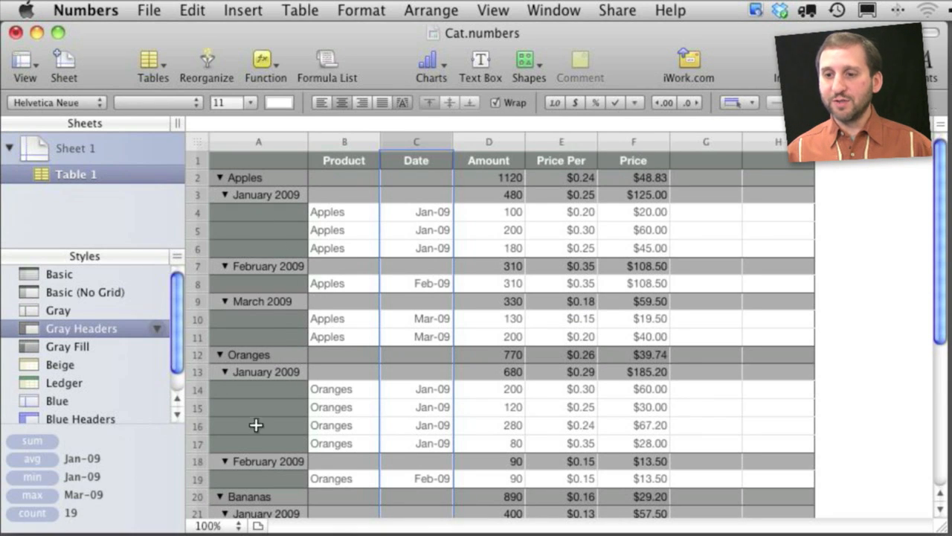
pyautogui.moveTo(227, 196)
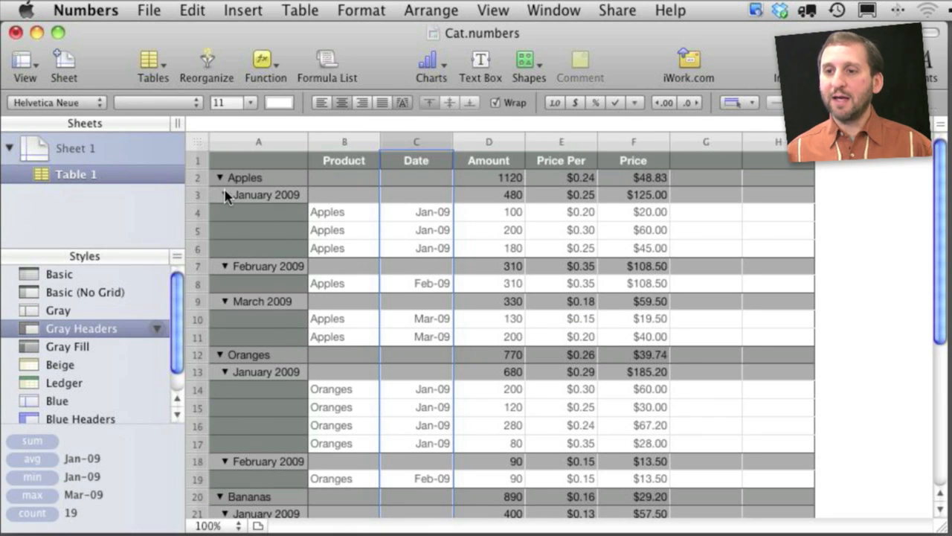
pyautogui.click(225, 194)
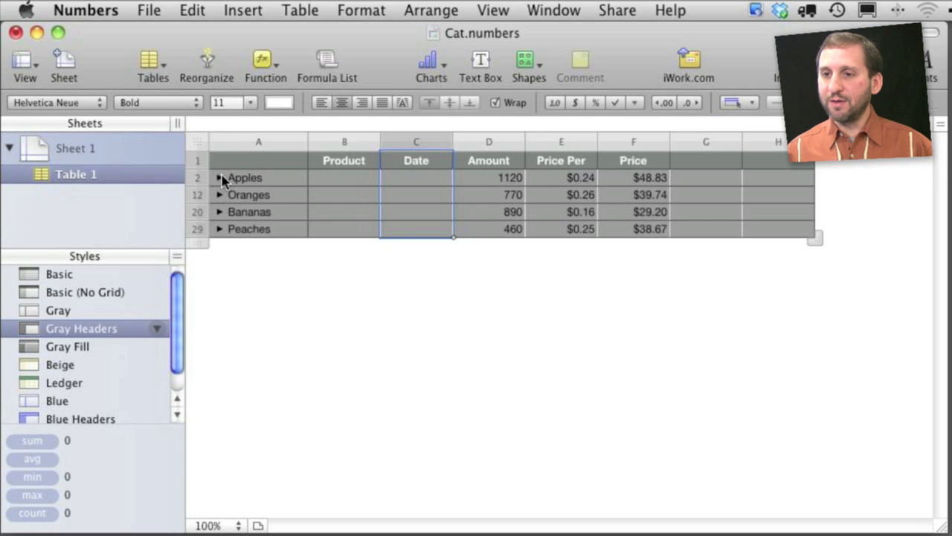
pyautogui.click(220, 177)
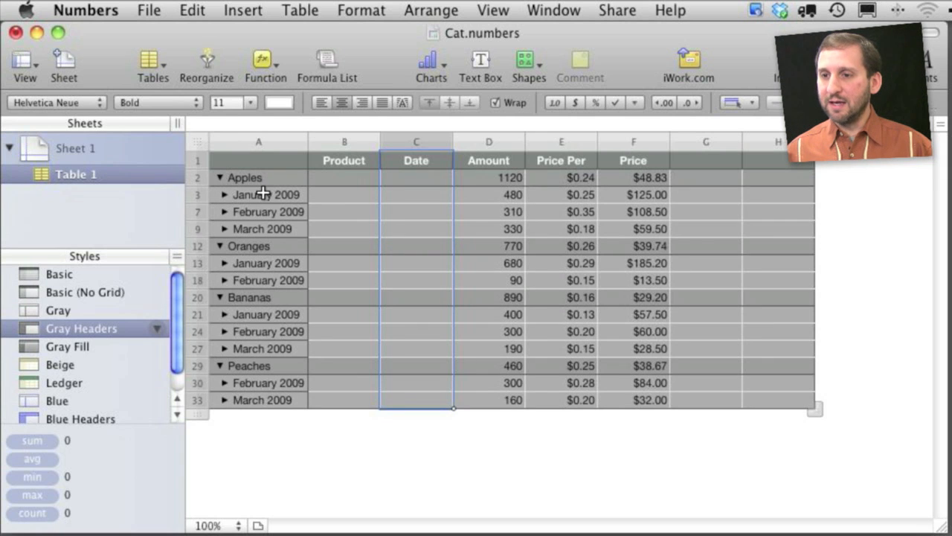
pyautogui.moveTo(523, 238)
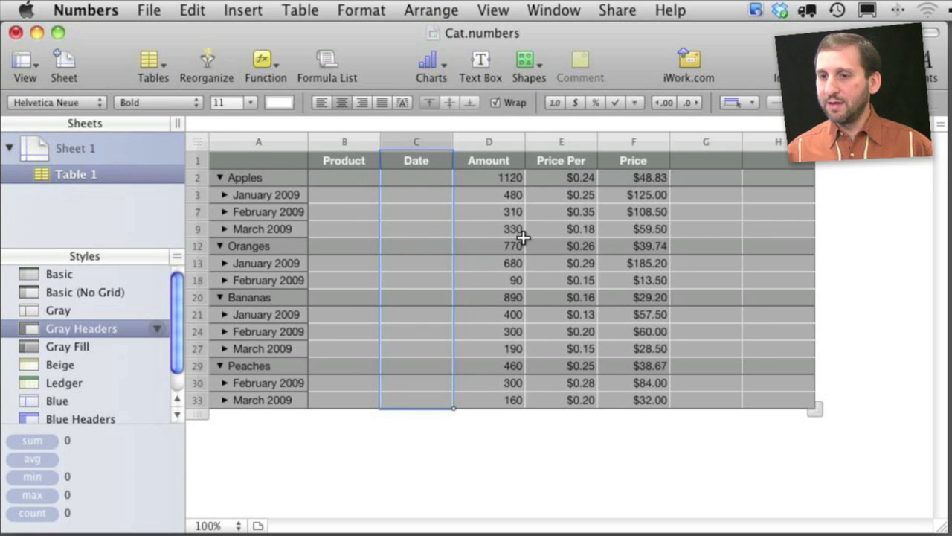
pyautogui.moveTo(251, 311)
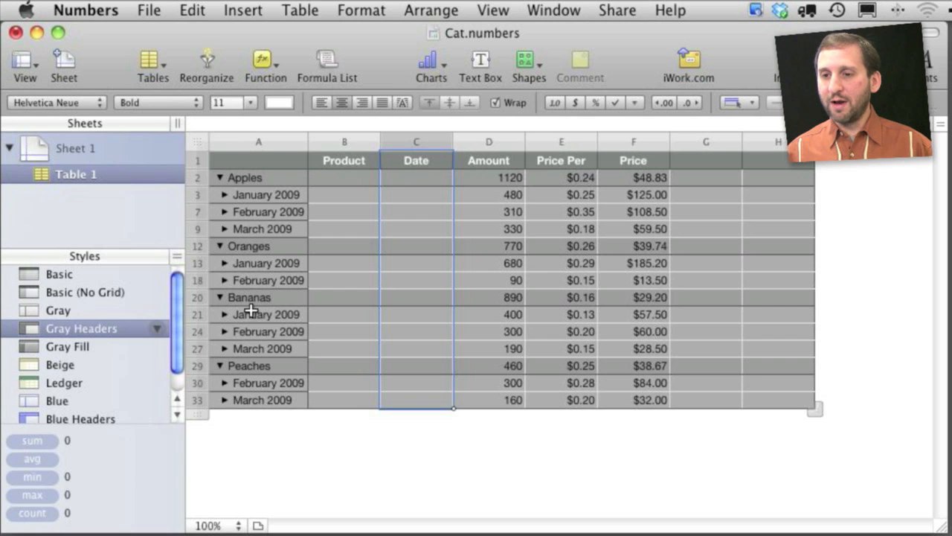
pyautogui.moveTo(657, 198)
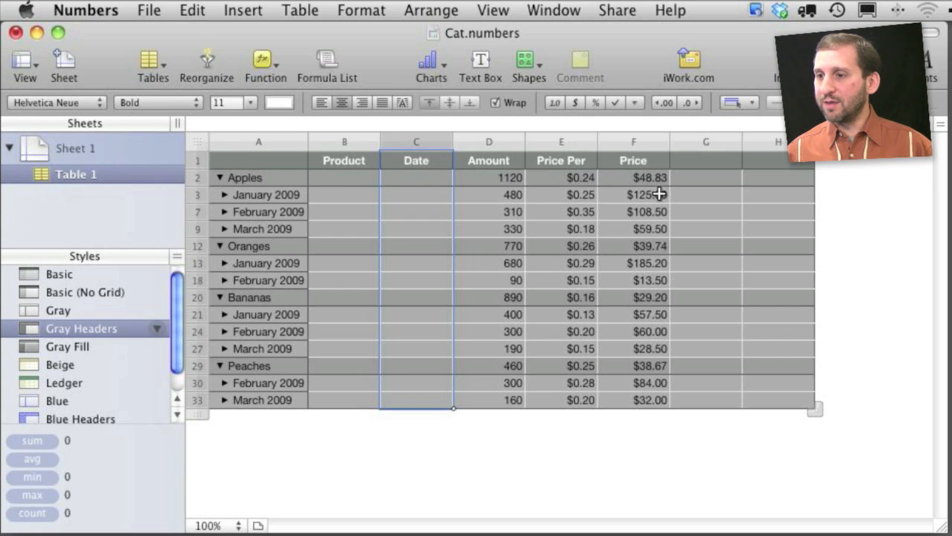
pyautogui.click(633, 195)
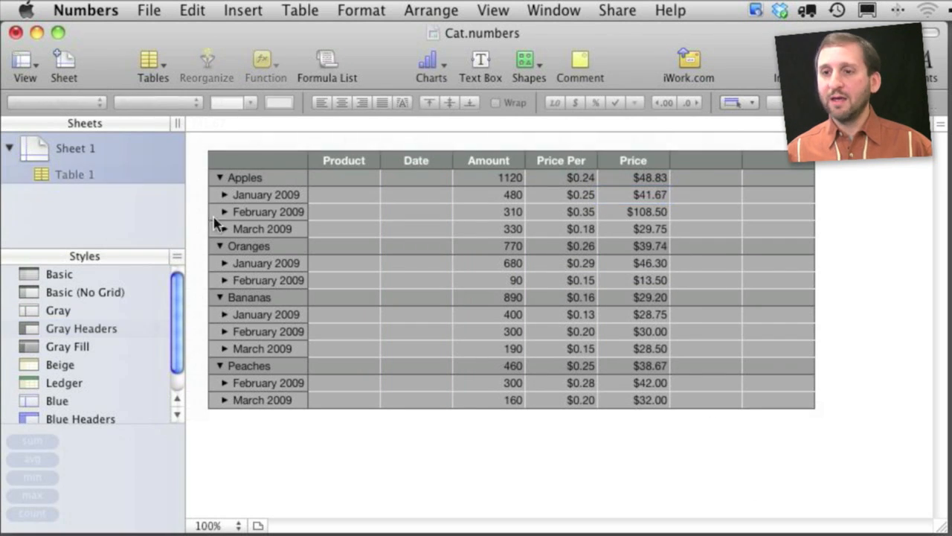
# Reselect the table and expand the January, February and March 2009 month groups.
pyautogui.click(224, 195)
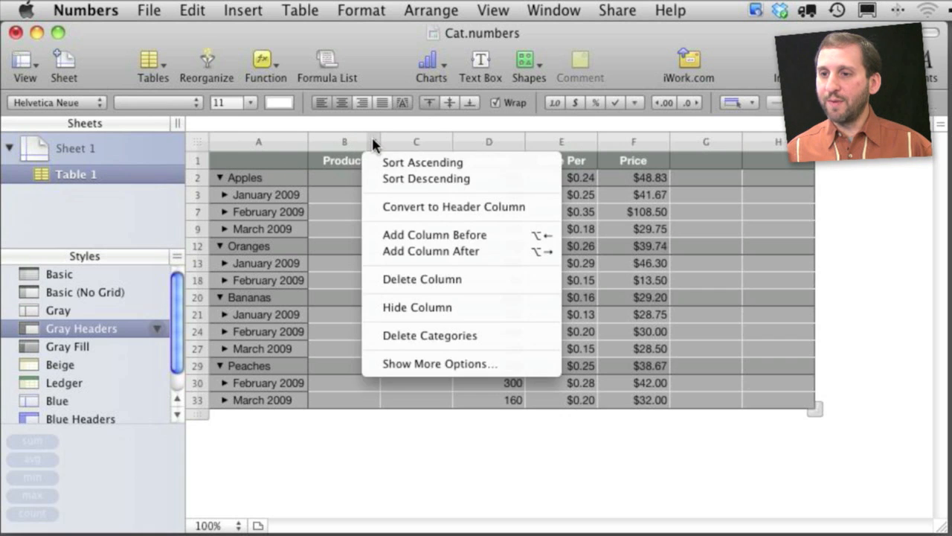
pyautogui.moveTo(416, 329)
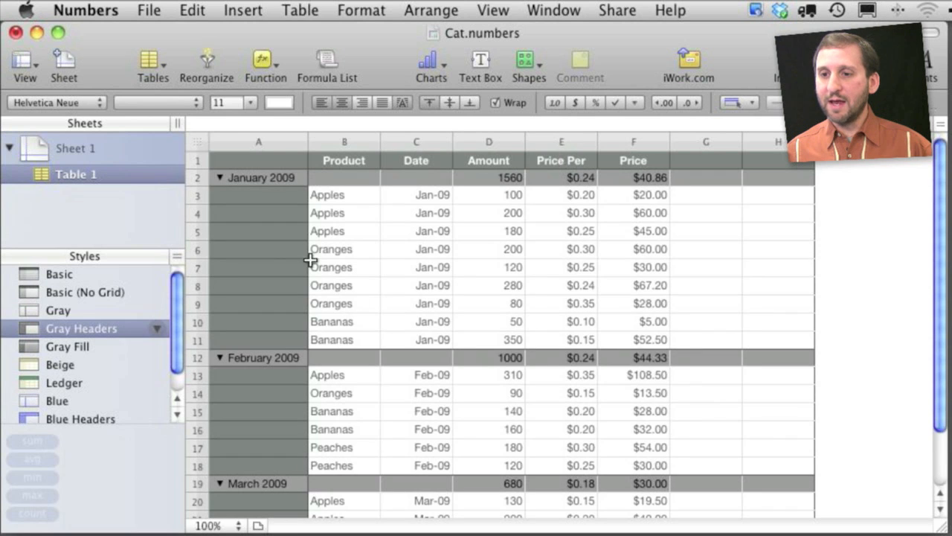
pyautogui.click(219, 177)
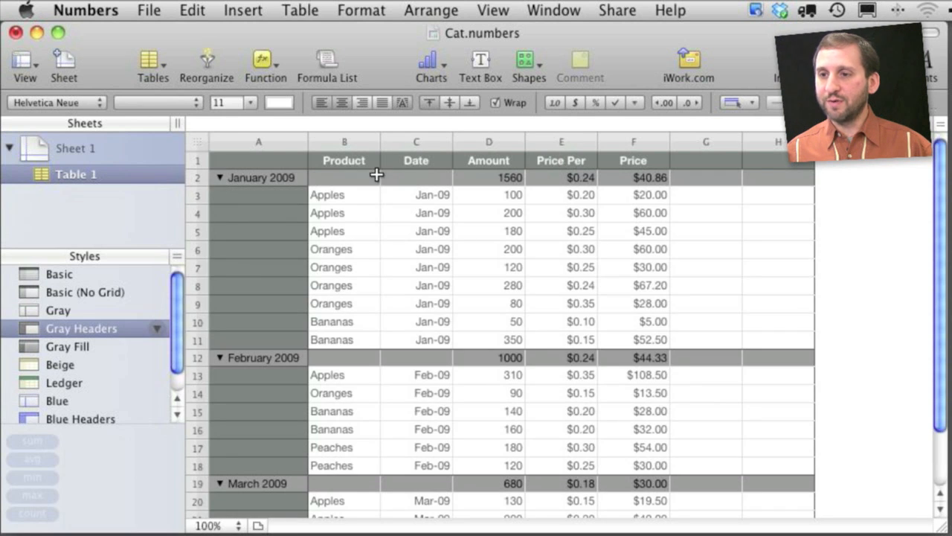
# Categorize by Product to nest Apples, Oranges and Bananas subgroups under each month.
pyautogui.click(364, 141)
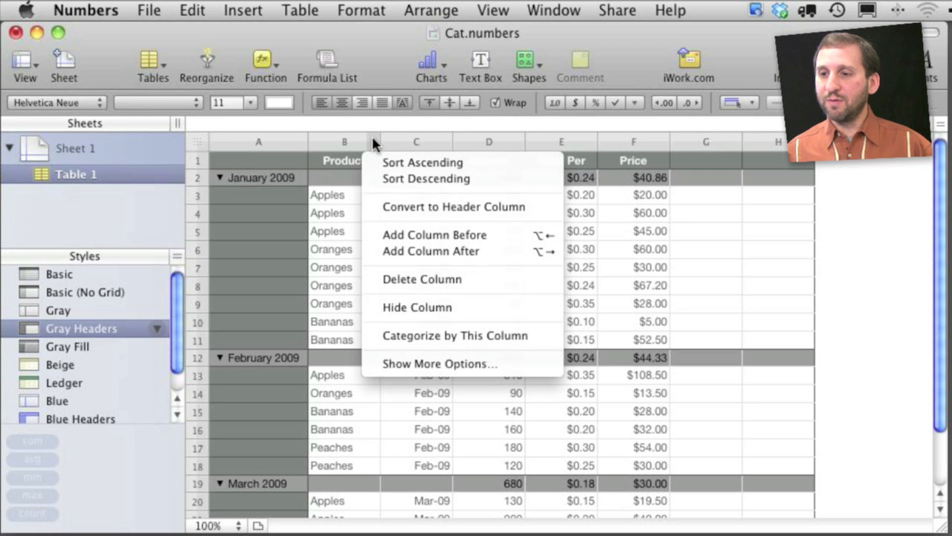
pyautogui.click(455, 335)
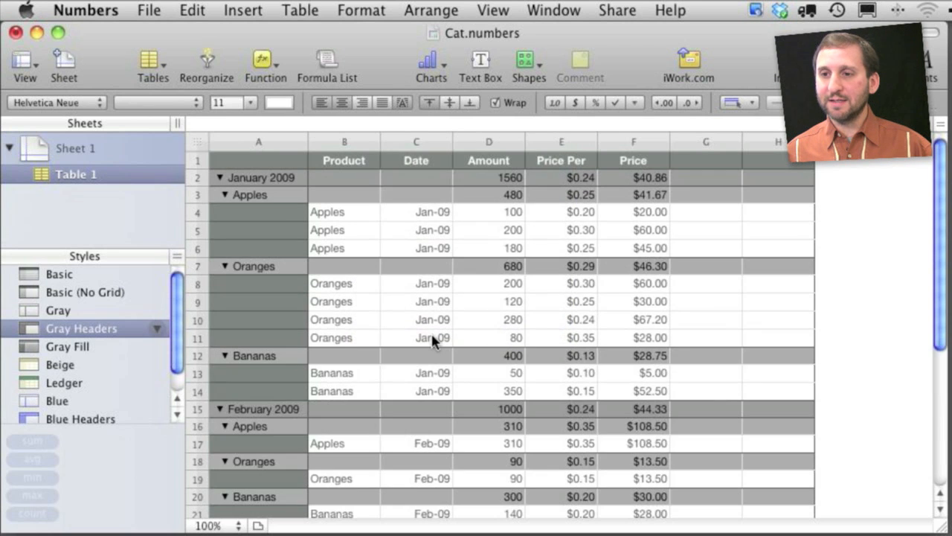
pyautogui.moveTo(259, 177)
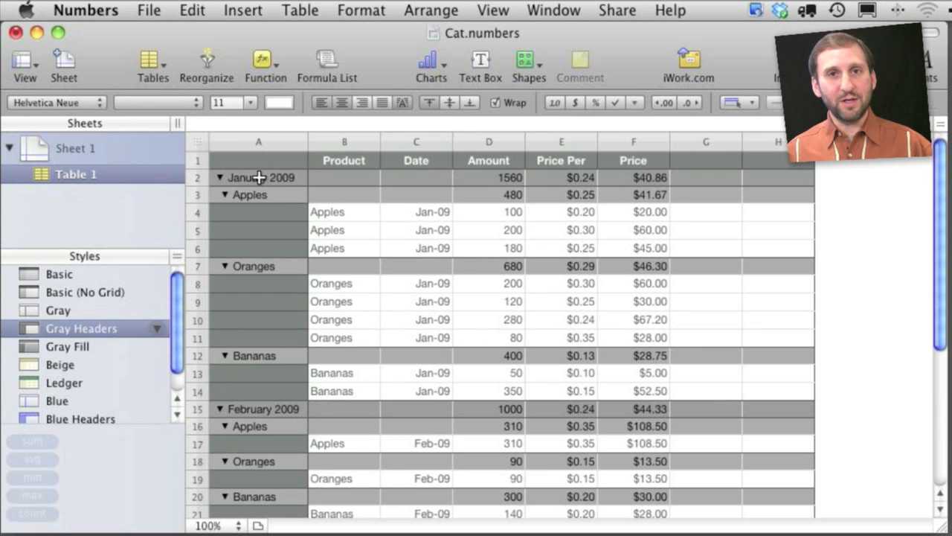
pyautogui.moveTo(347, 198)
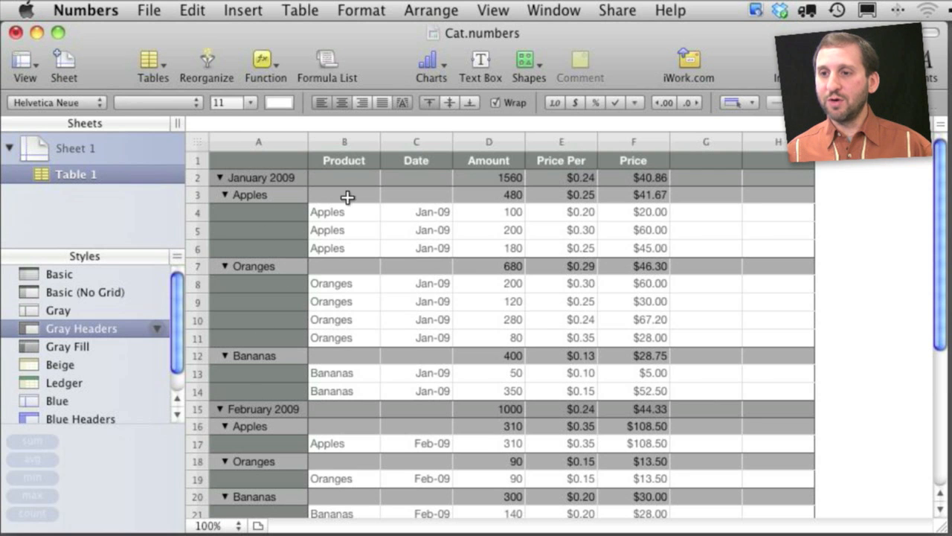